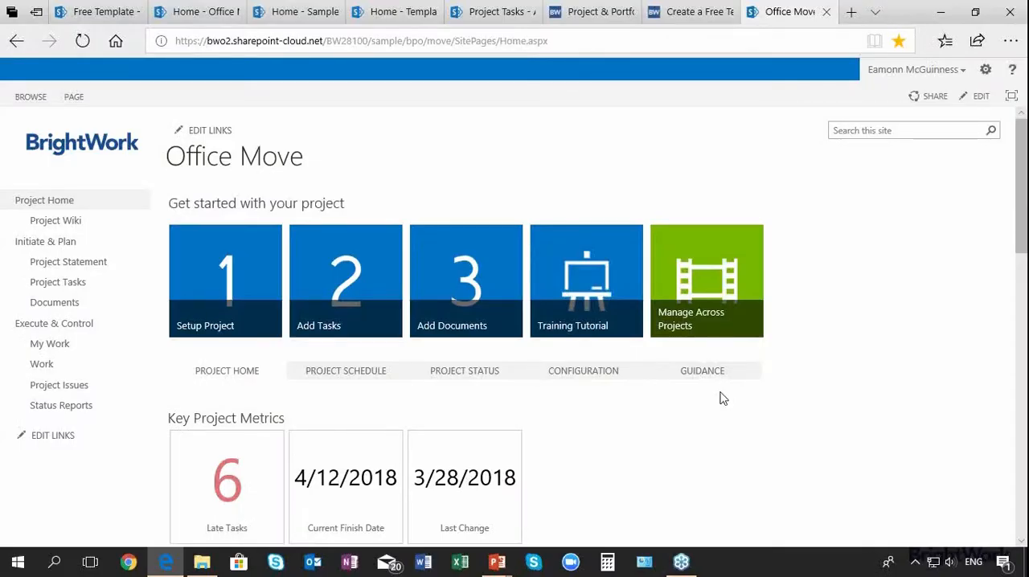
mouse_move(947, 372)
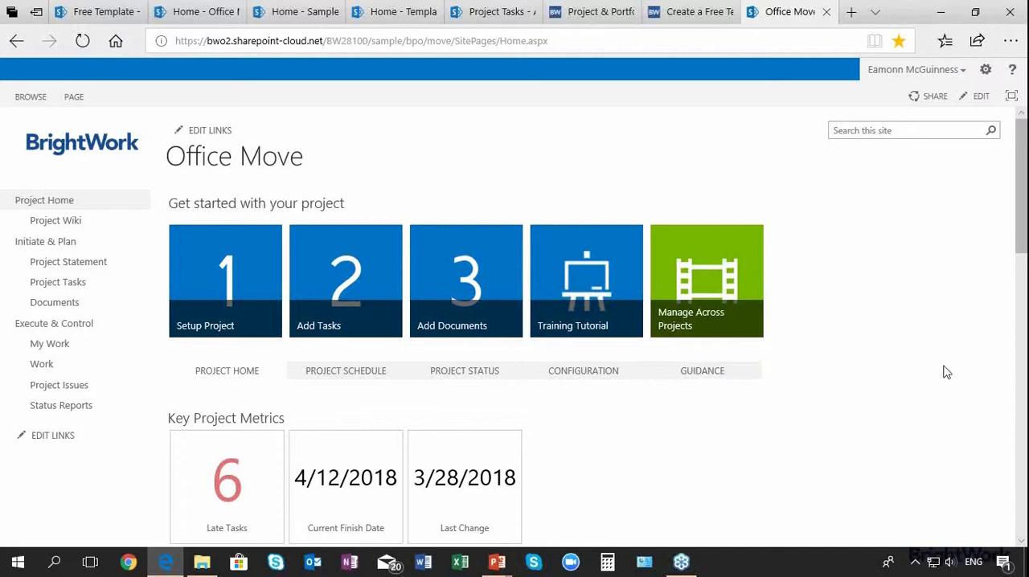
mouse_move(879, 369)
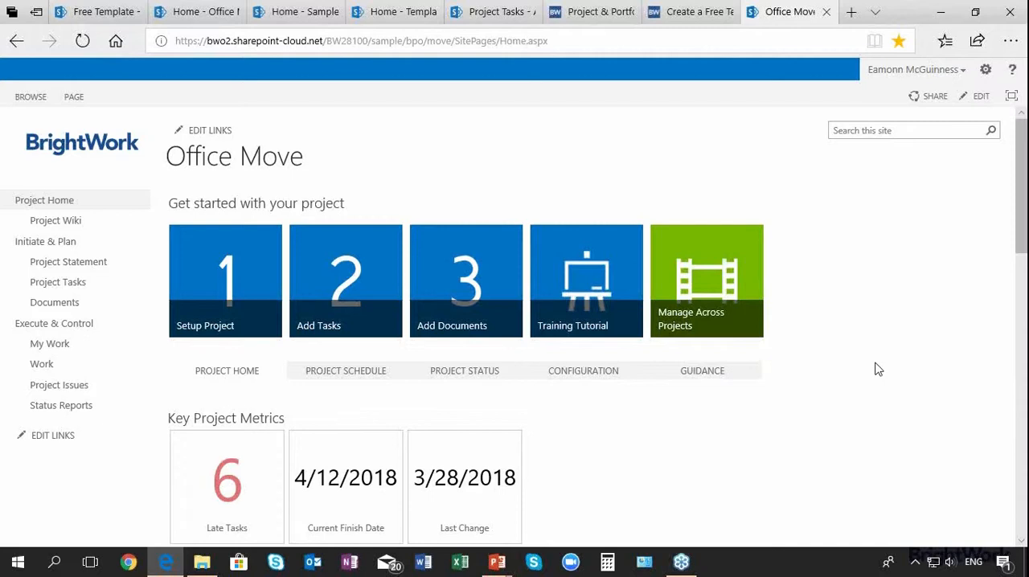
mouse_move(784, 377)
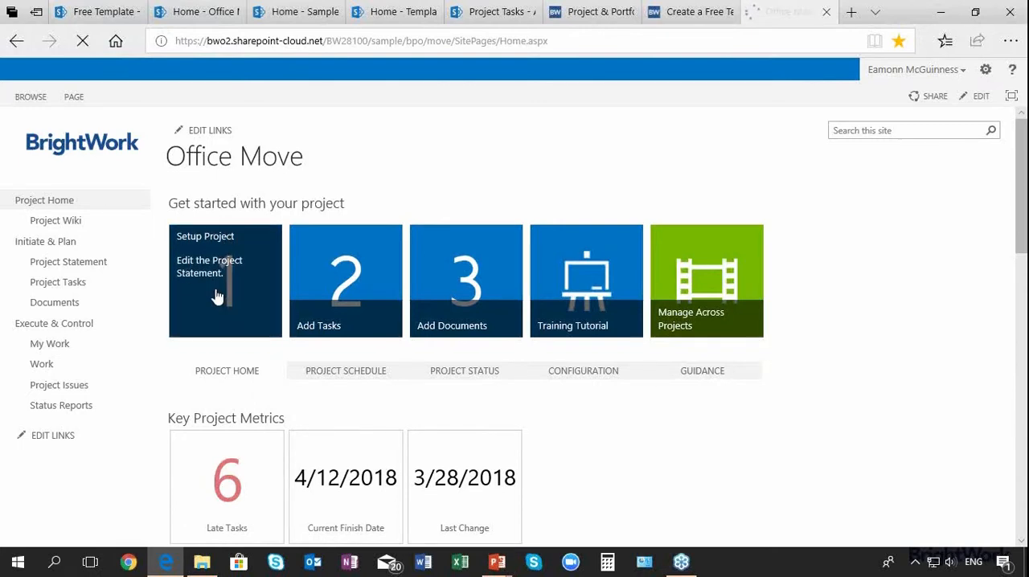
click(226, 266)
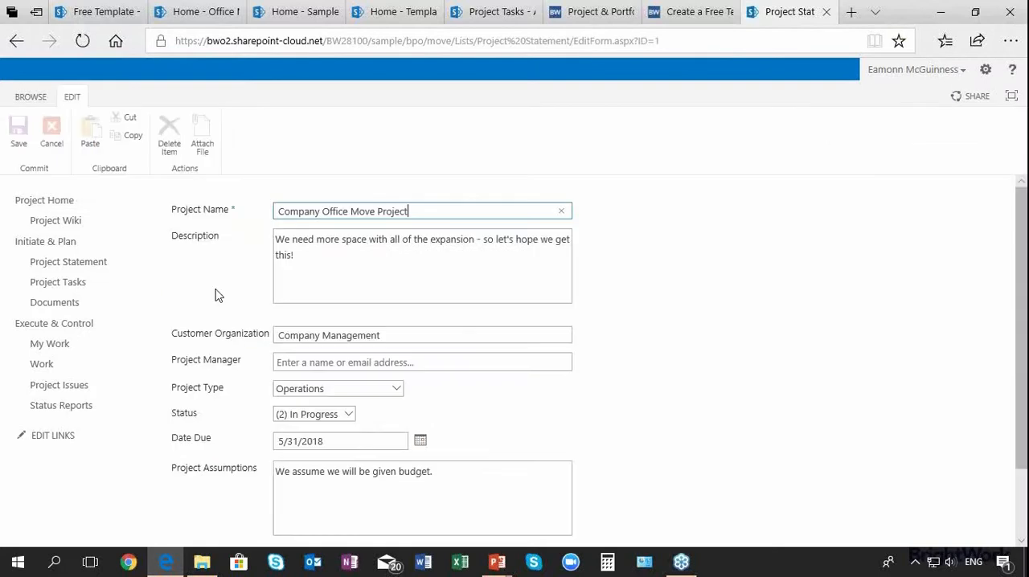
text(Ann Wallace)
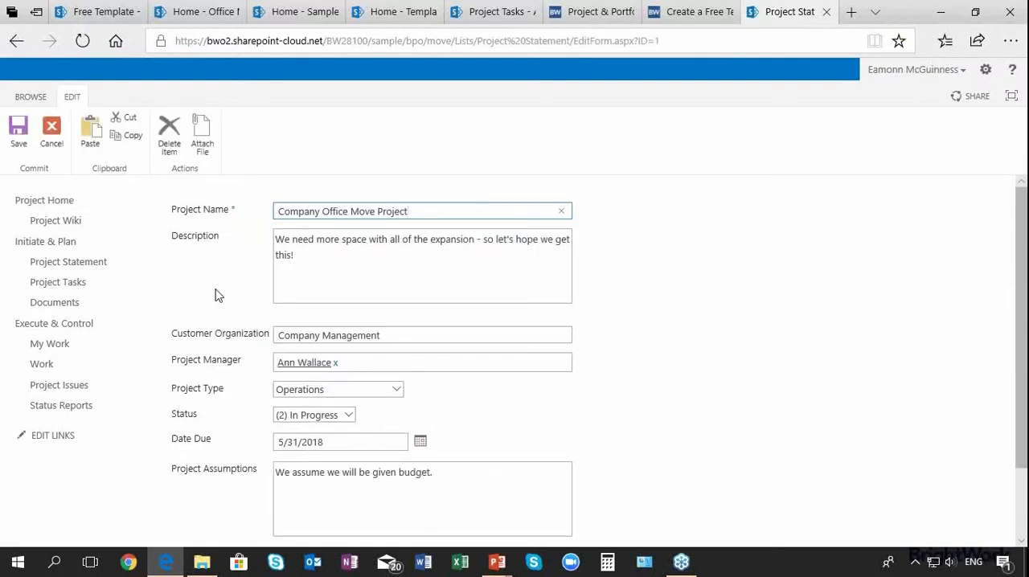
click(408, 210)
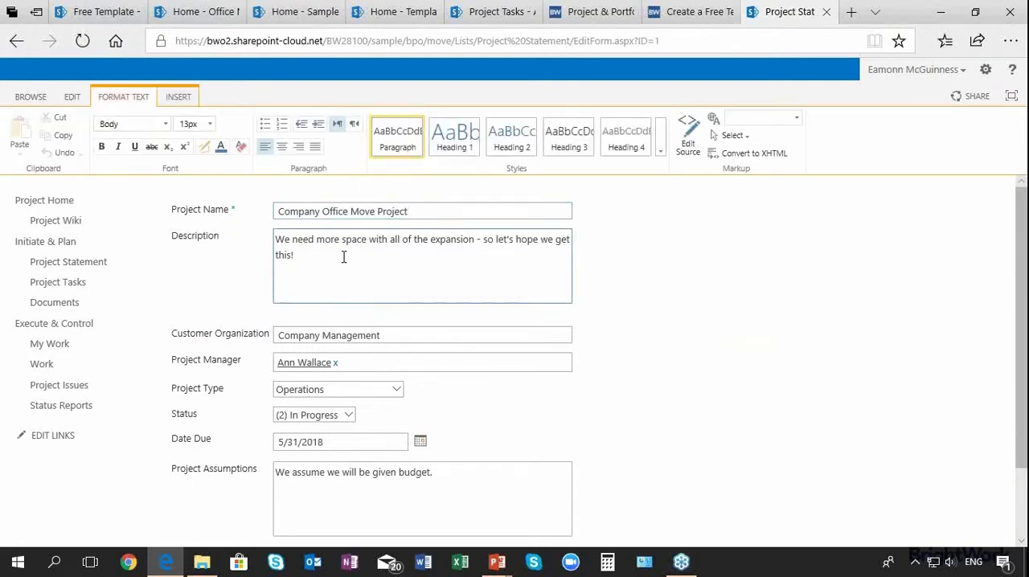
scroll(down, 3)
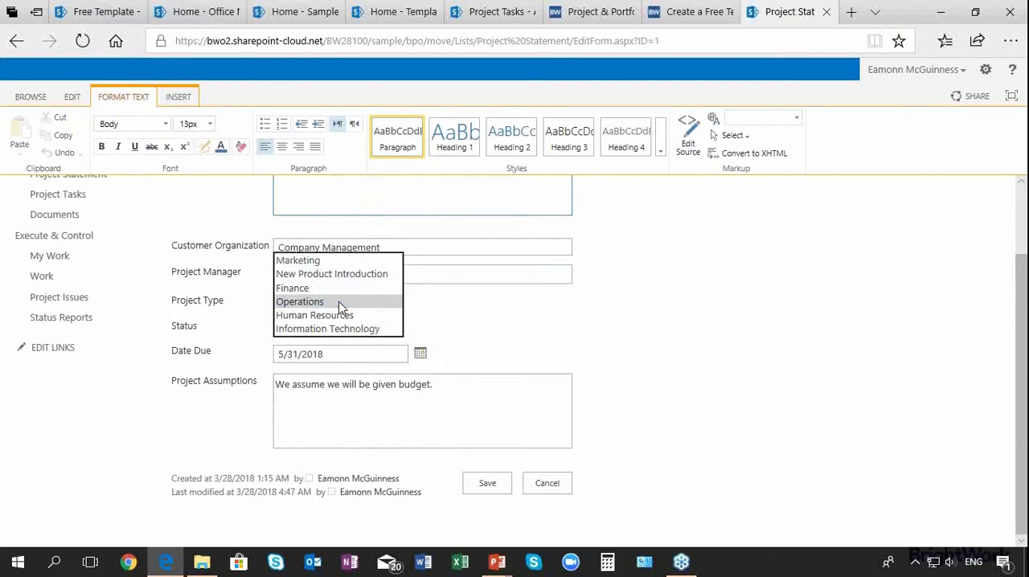
Keep Operations as project type, append '!!!' to Project Assumptions, and save
click(299, 301)
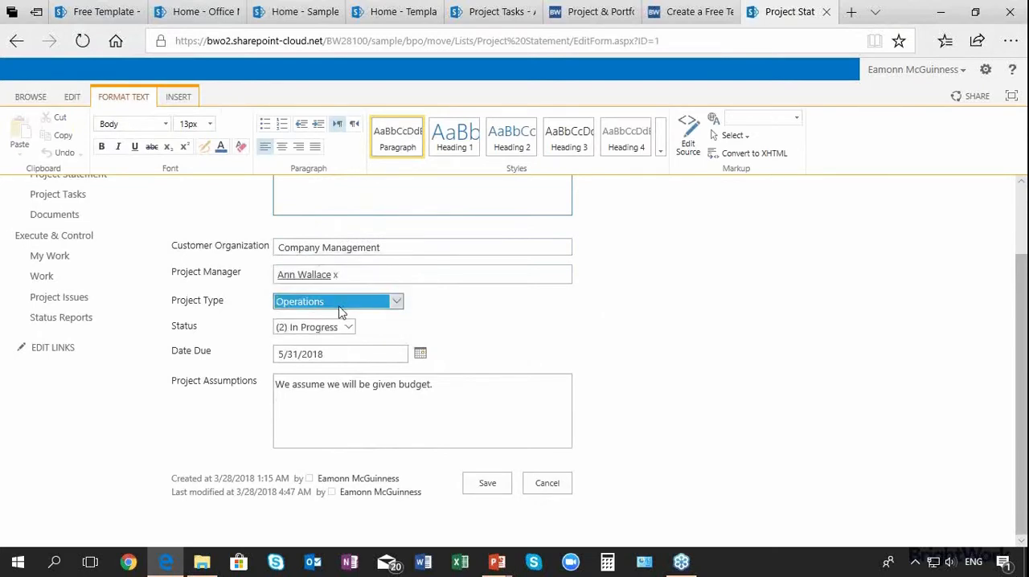
click(313, 328)
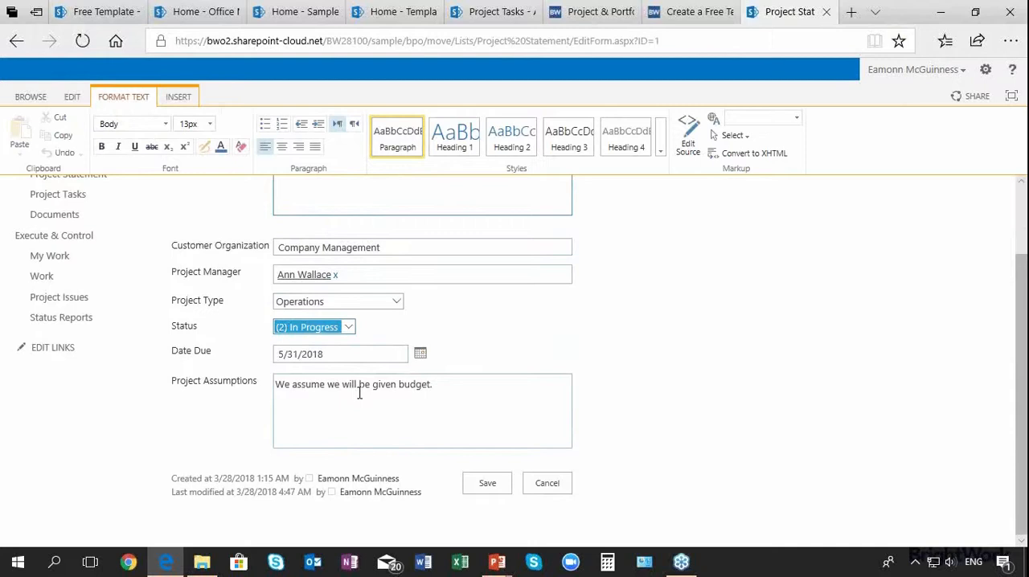
text(!!!)
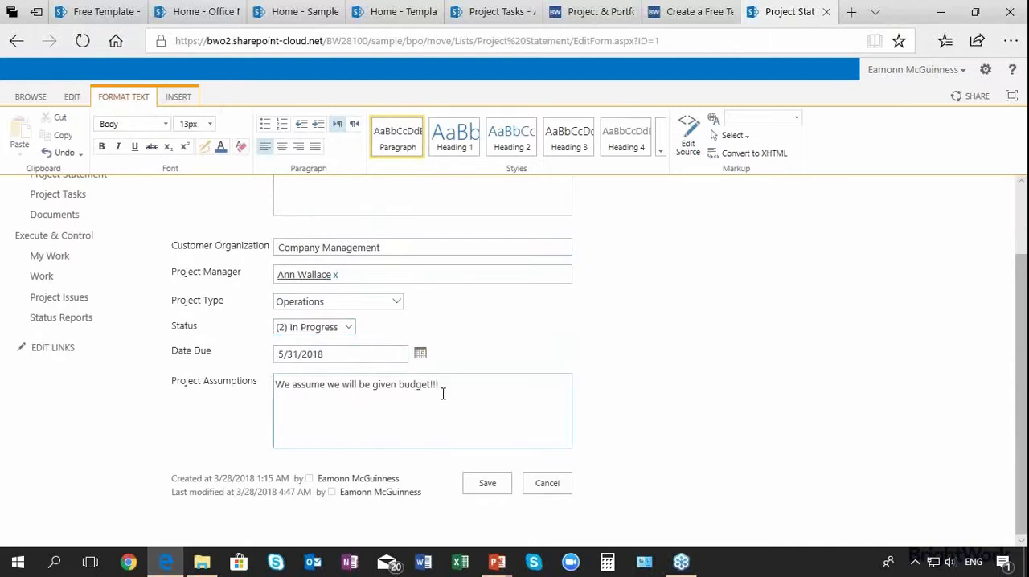
click(487, 484)
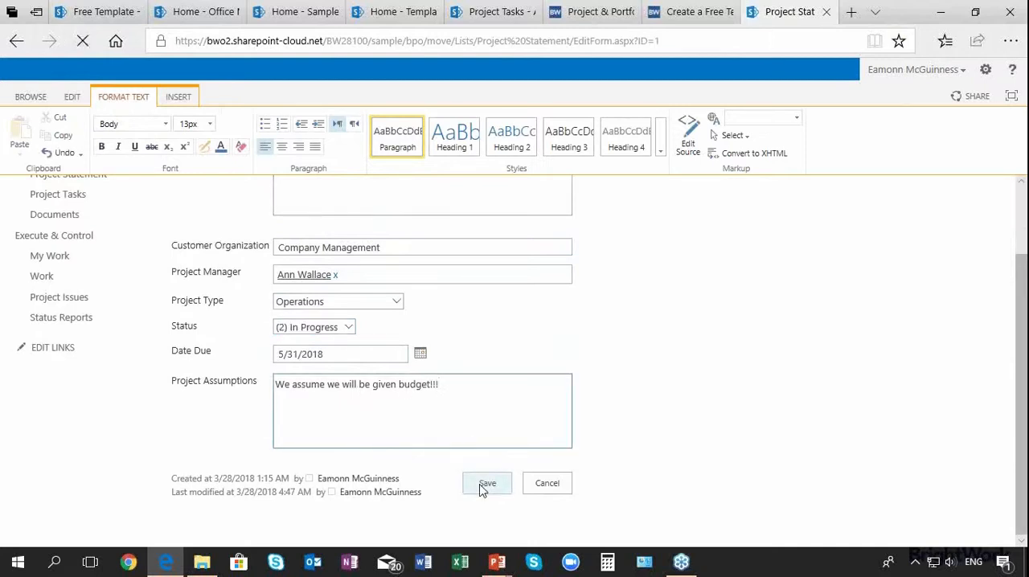
click(487, 483)
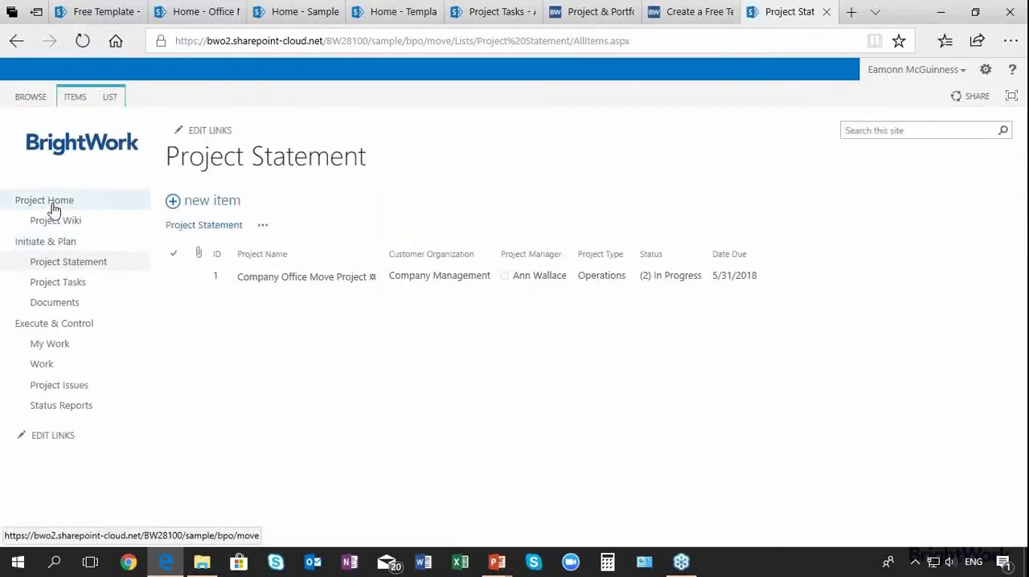
Open Project Tasks from Project Home and scroll through the initiate, plan and work phases
click(44, 200)
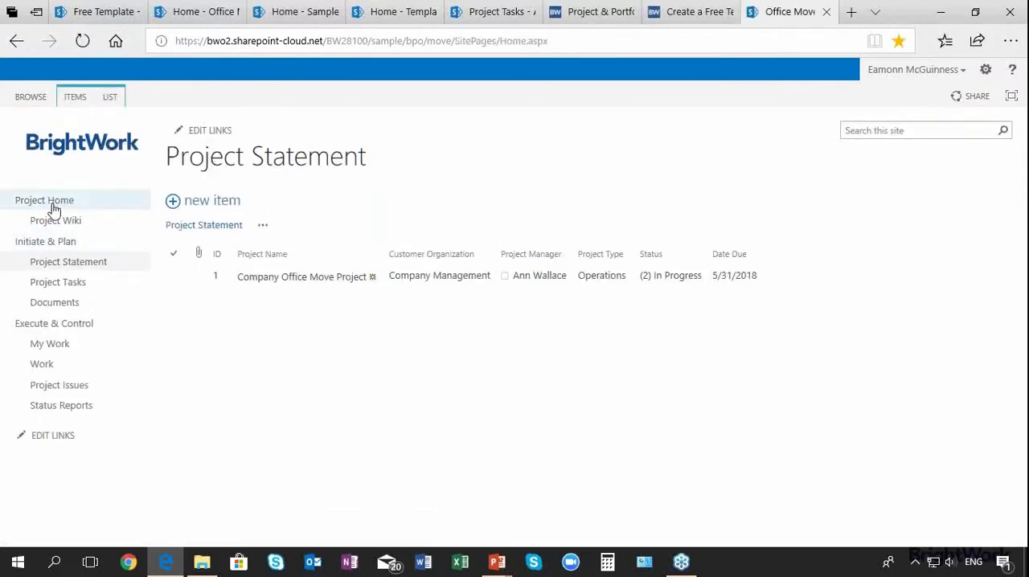
click(44, 200)
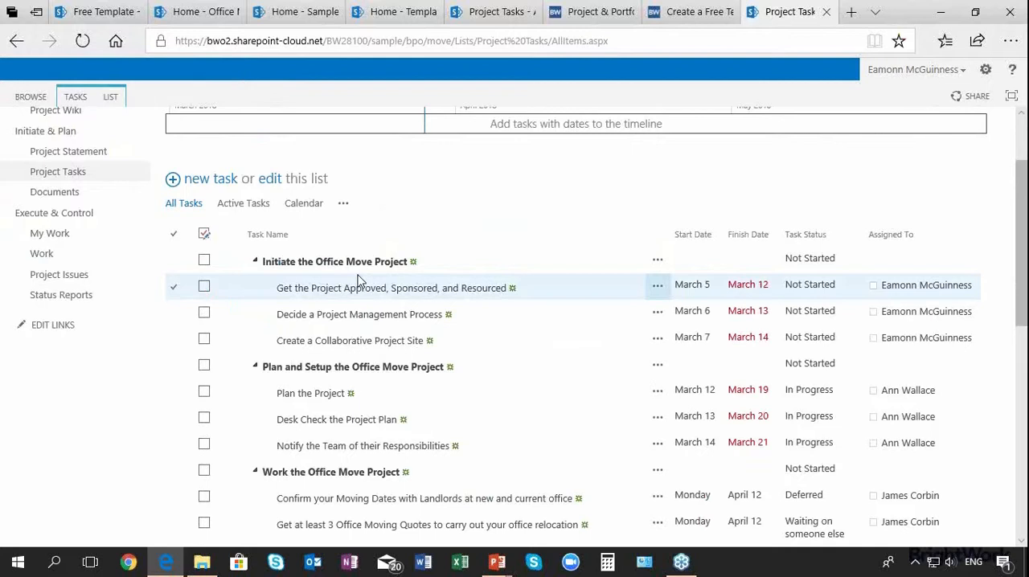
scroll(down, 3)
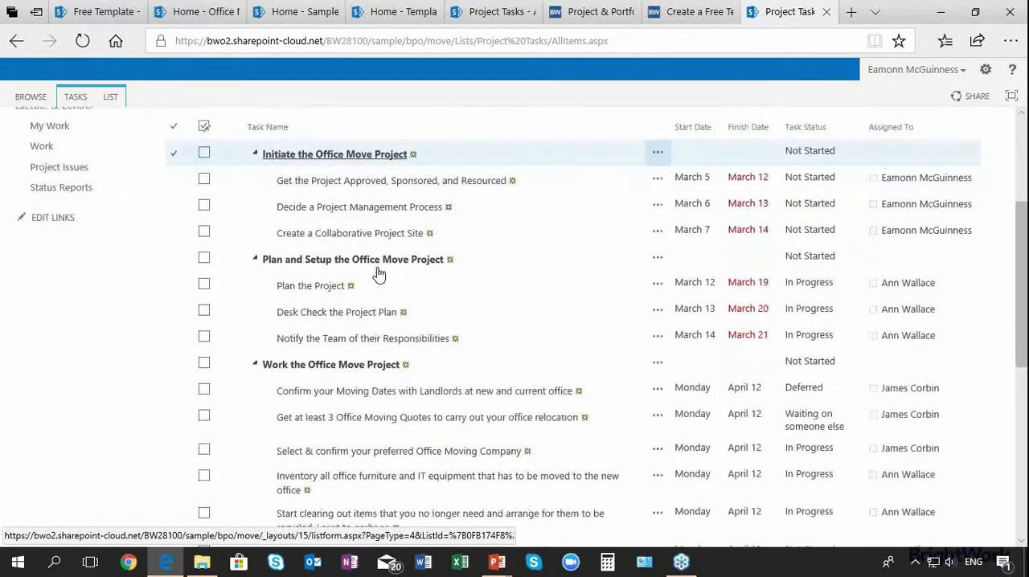
scroll(down, 3)
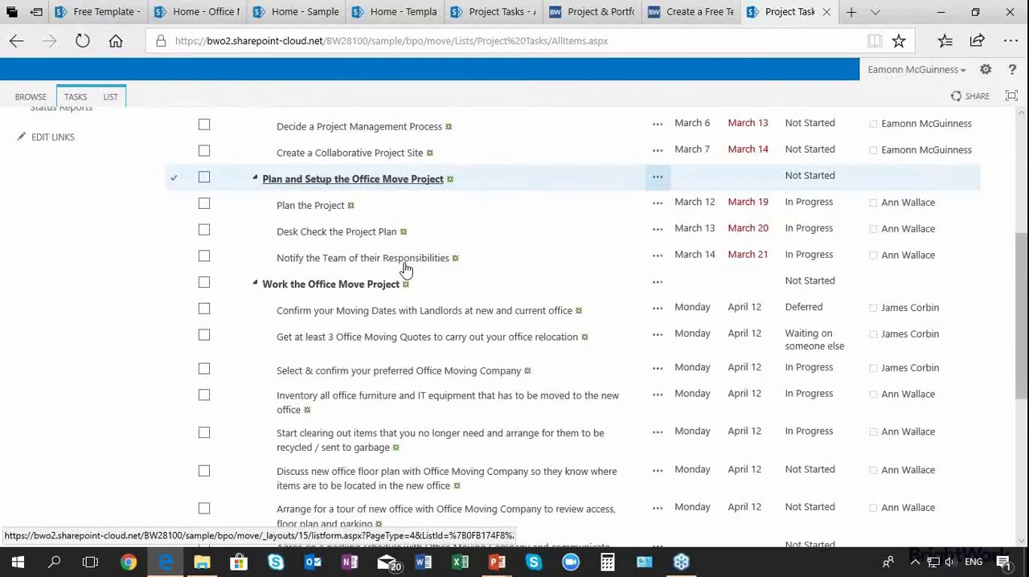
scroll(down, 3)
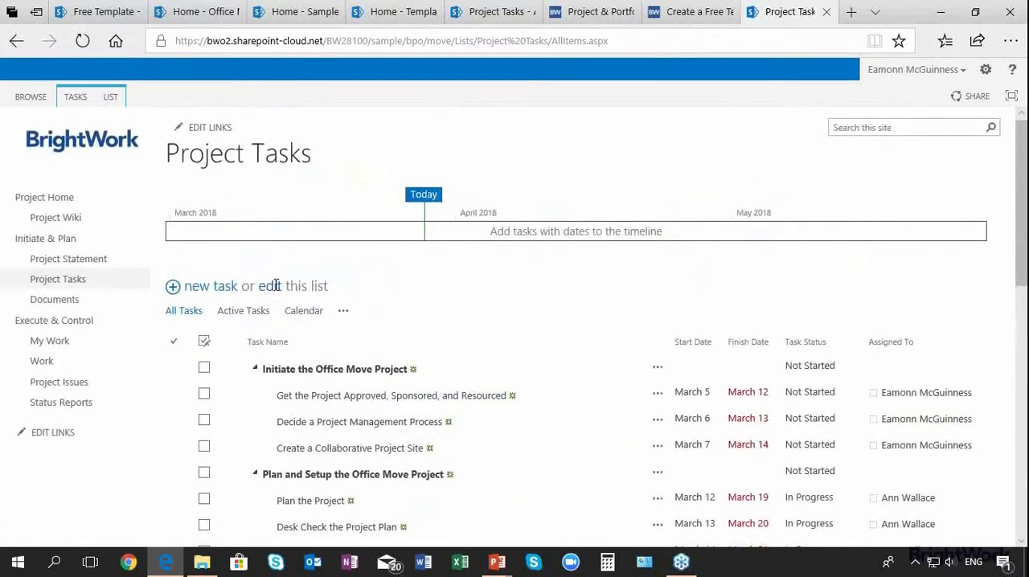
click(293, 285)
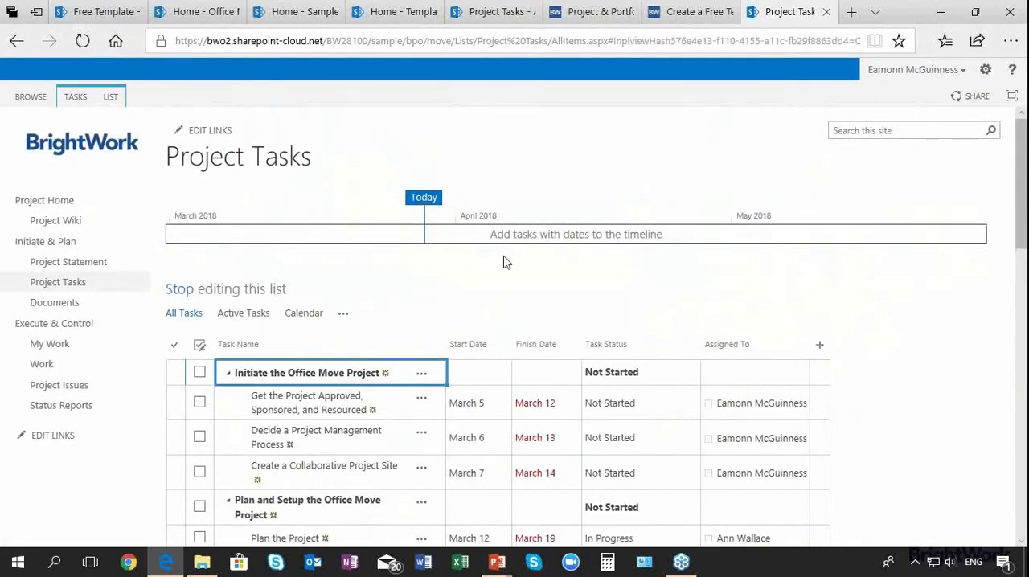
click(434, 300)
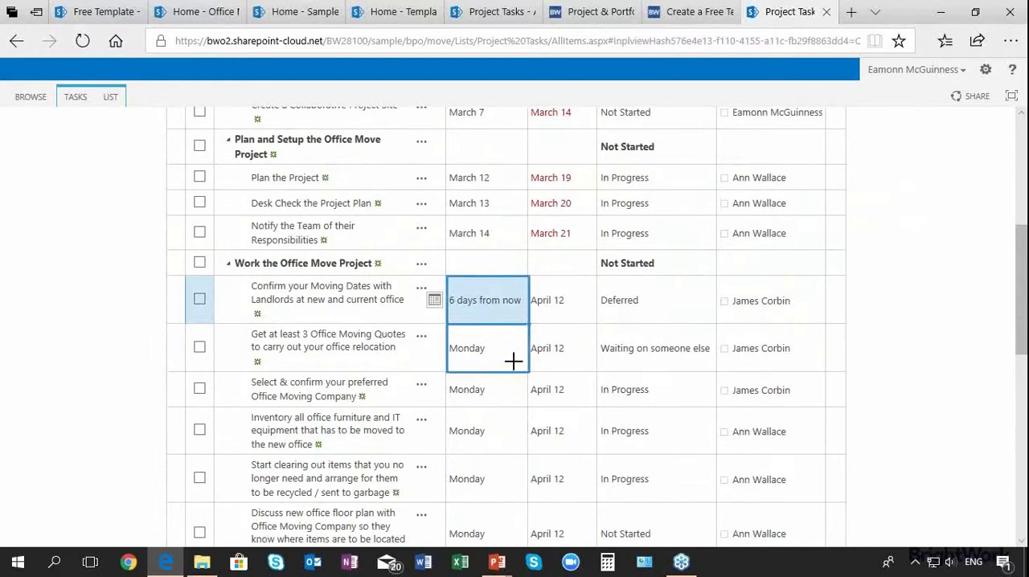
scroll(down, 3)
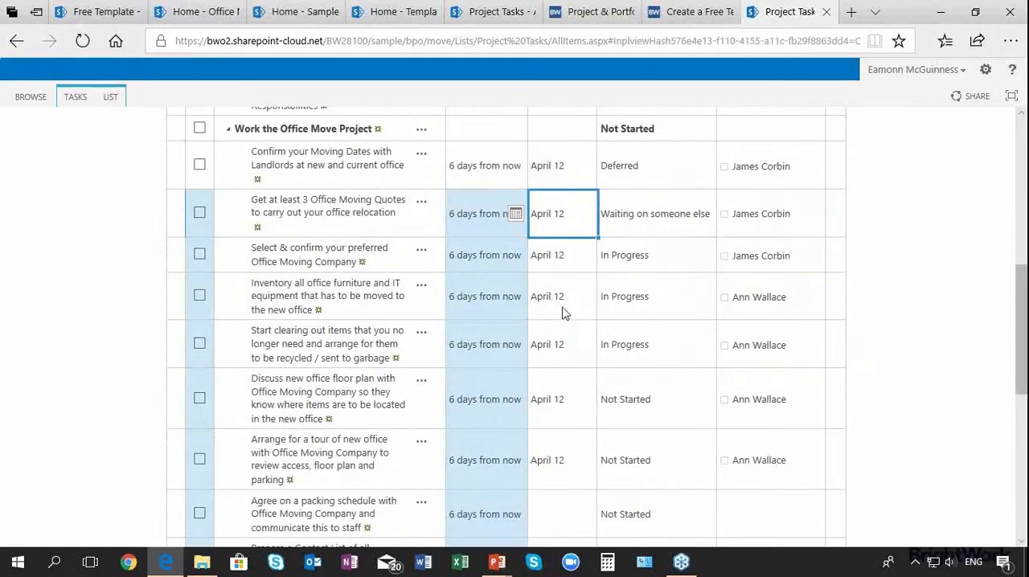
scroll(down, 3)
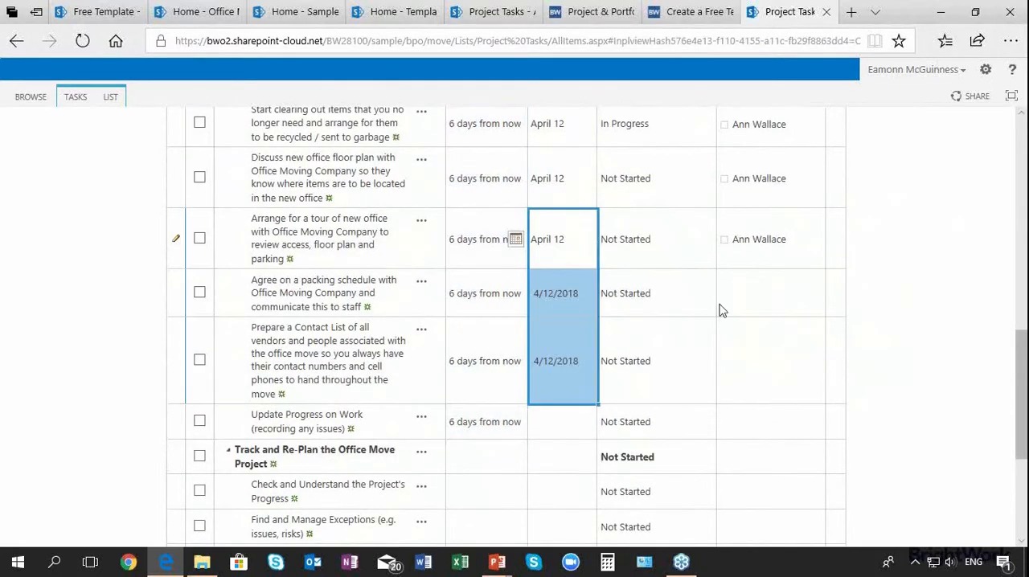
text(jam)
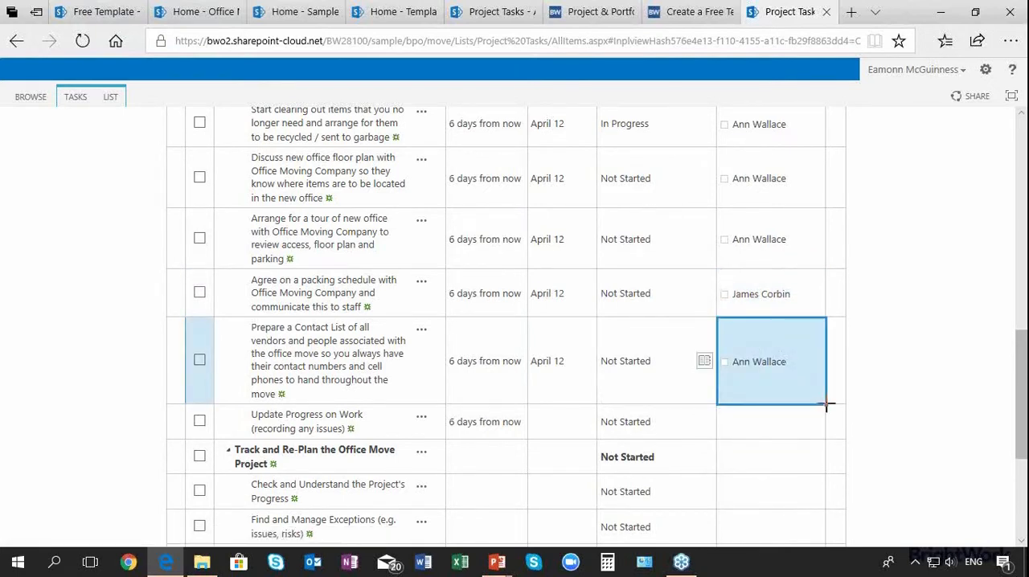
click(651, 293)
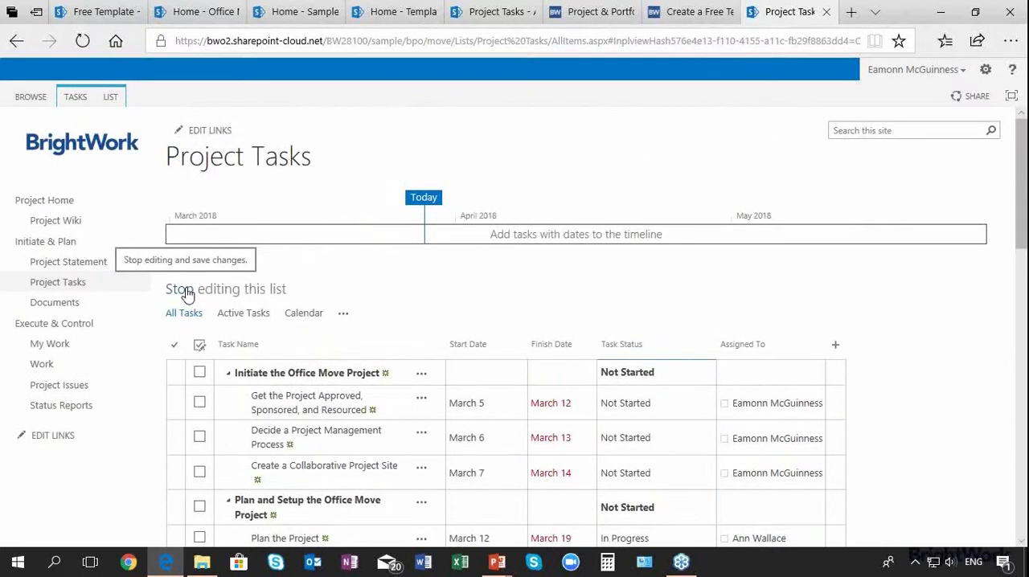
mouse_move(687, 506)
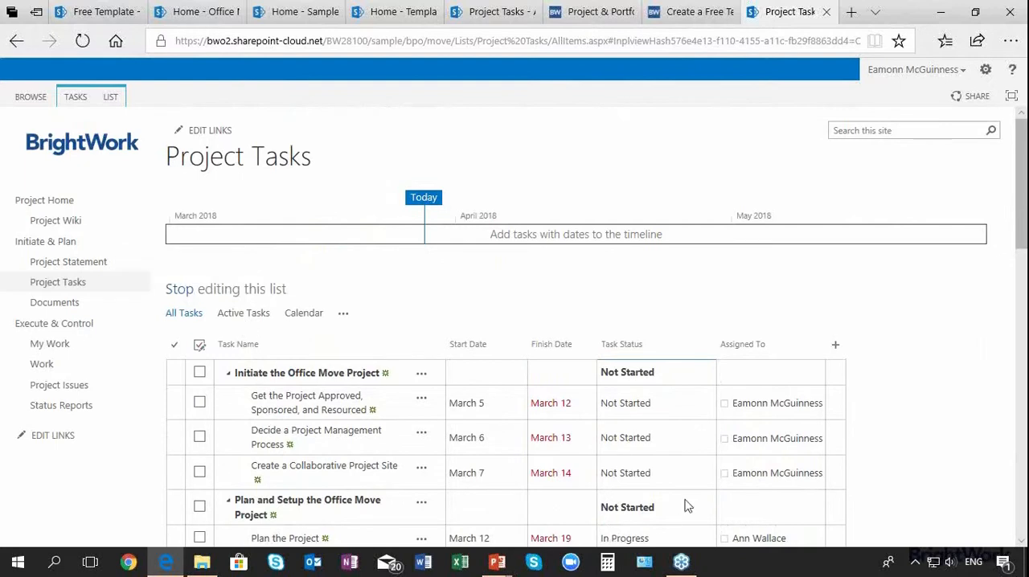
Review the Task Status choices for the clearing-out task in the task list
scroll(down, 3)
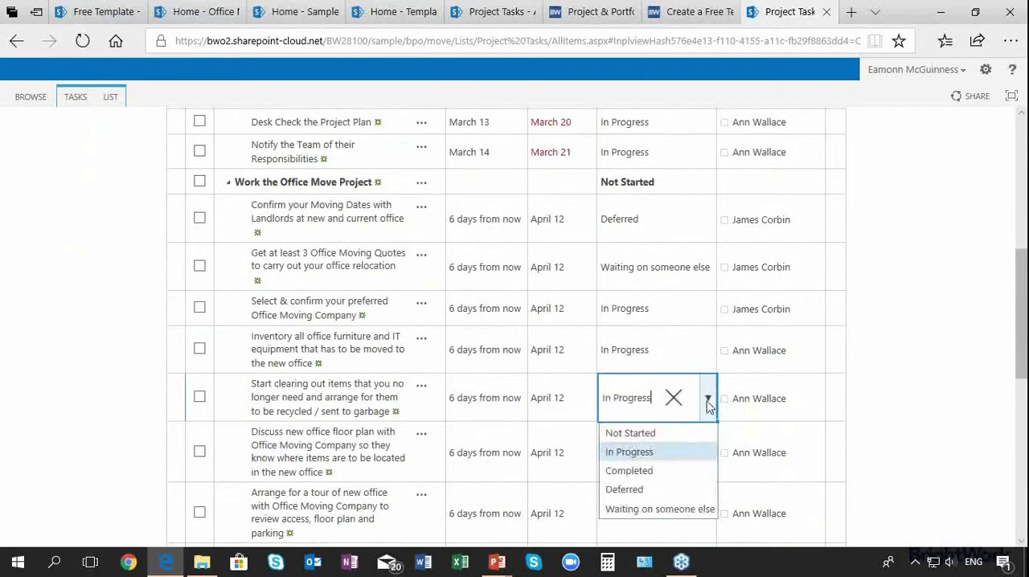
click(624, 489)
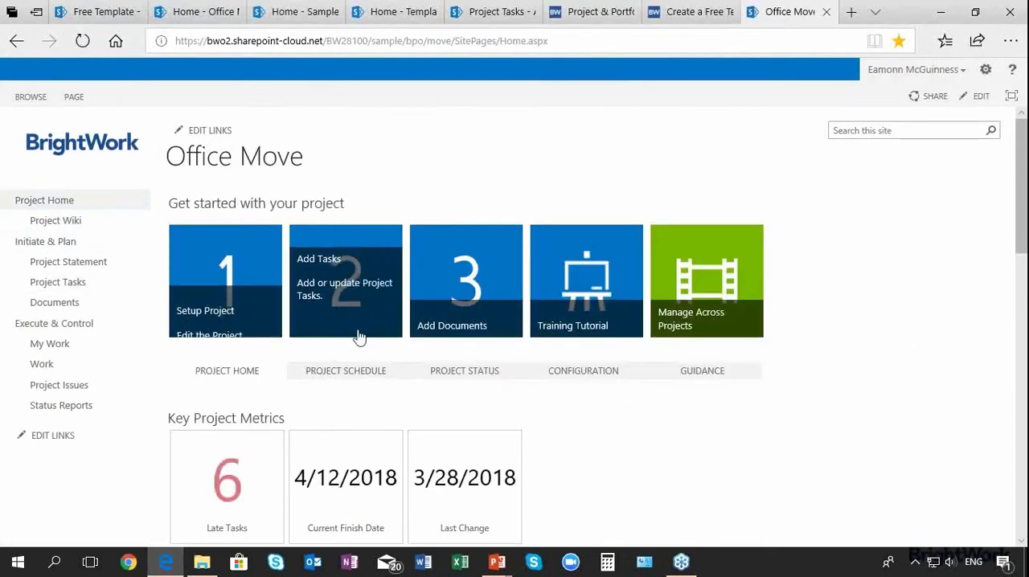
mouse_move(470, 308)
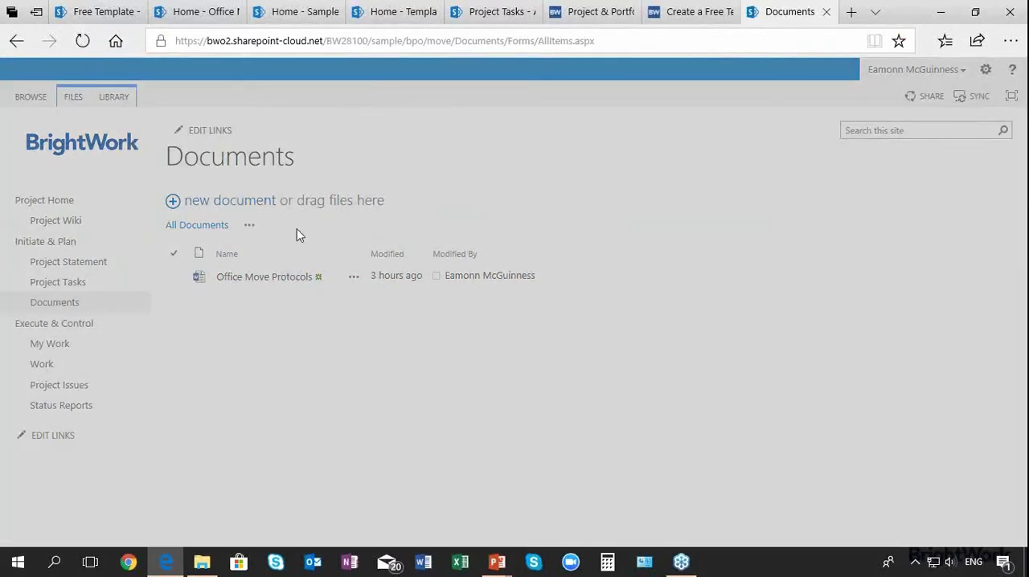
Upload the Office Move Preferences file to the Documents library
click(230, 200)
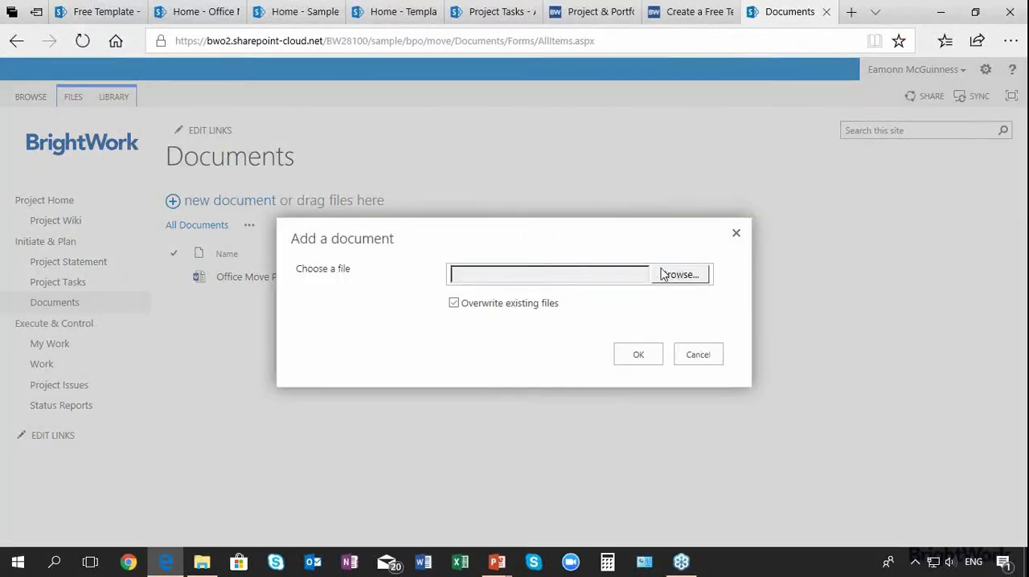
click(680, 274)
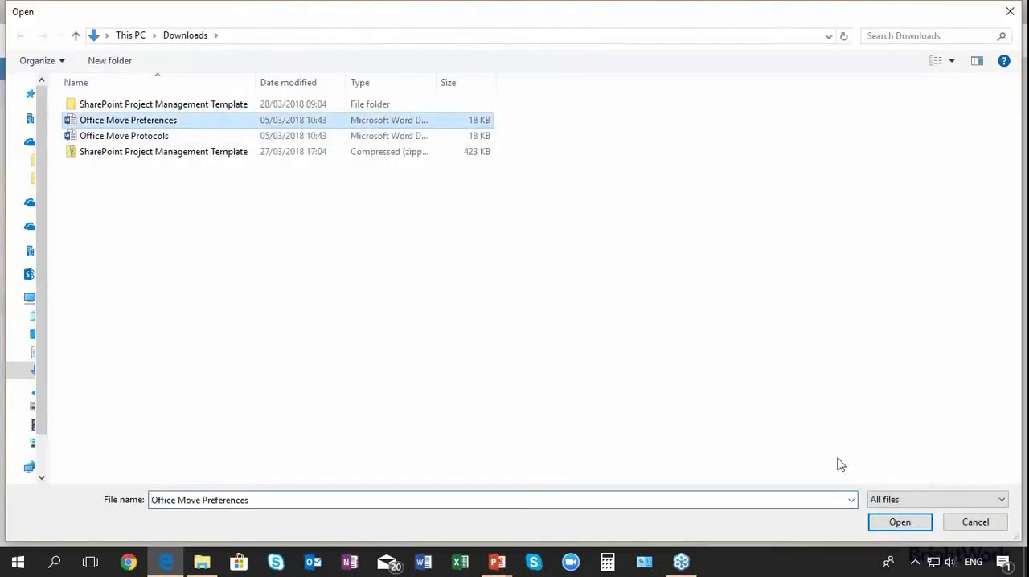
click(900, 522)
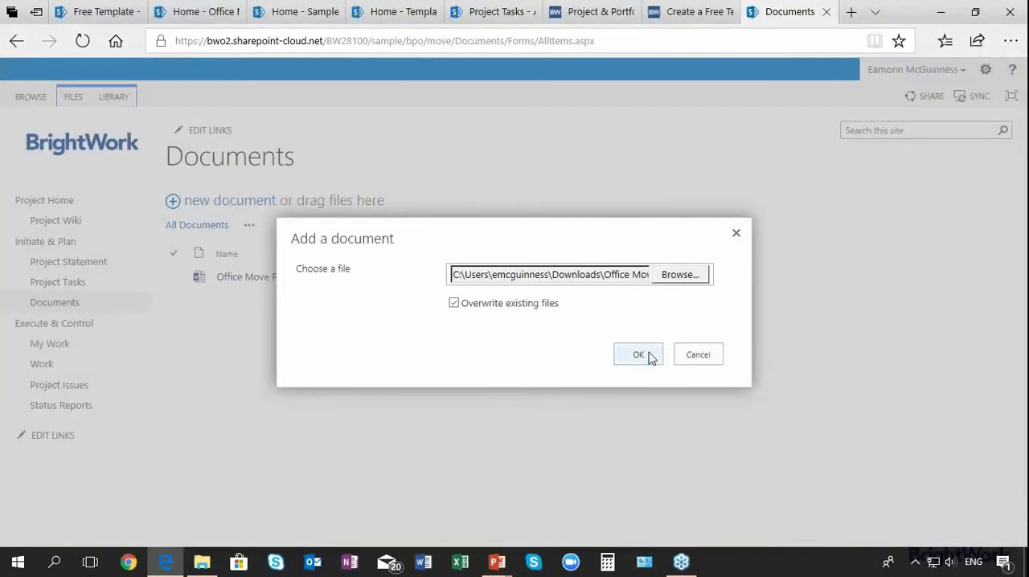
click(638, 355)
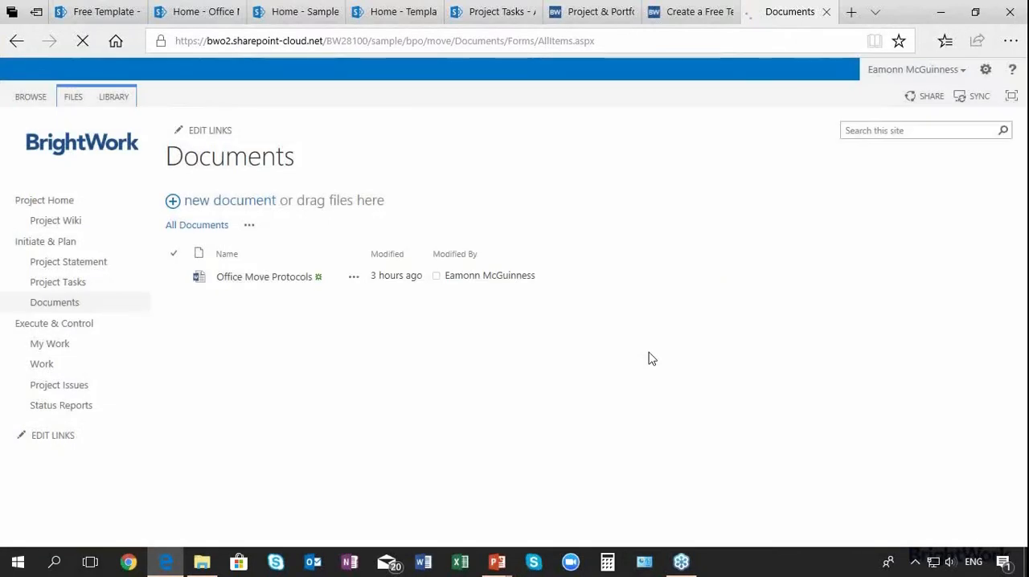
mouse_move(631, 357)
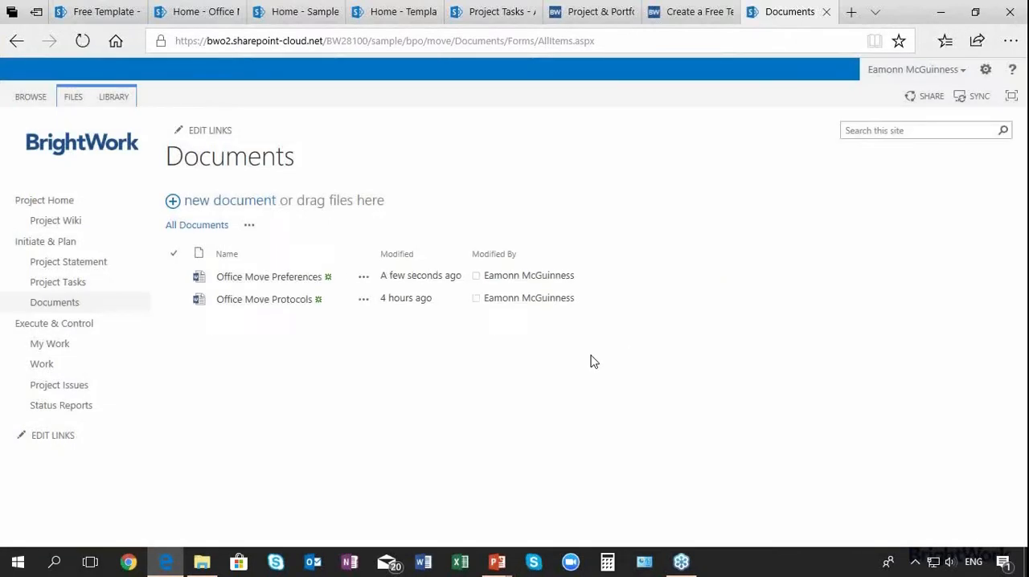
Return to the Office Move project home page
click(44, 200)
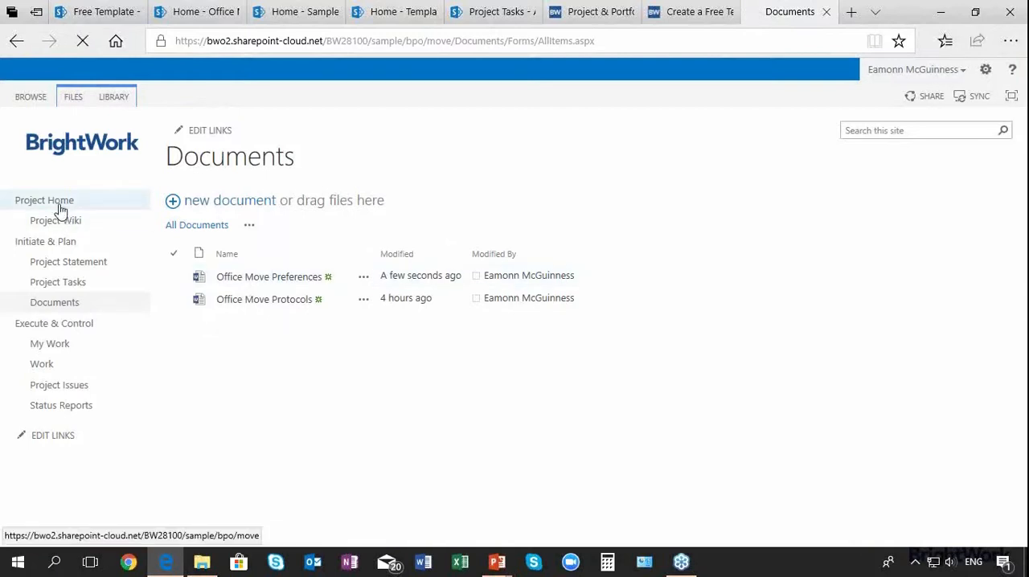
click(44, 200)
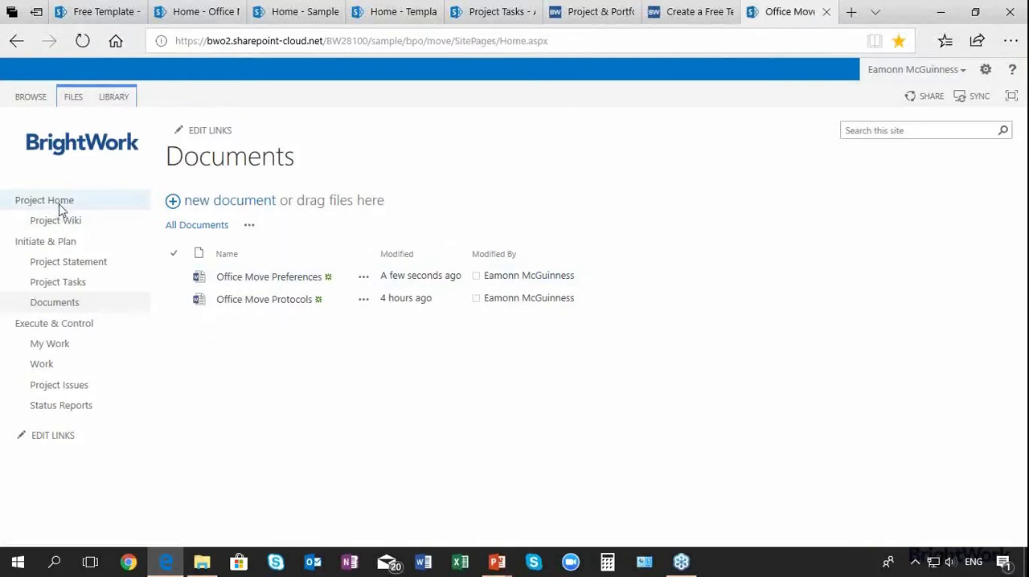
click(45, 200)
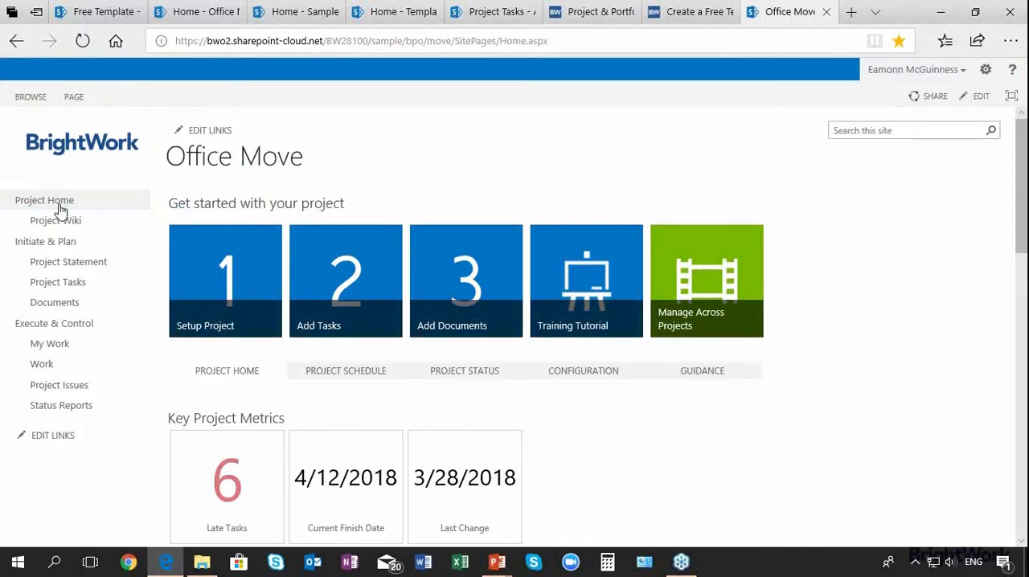